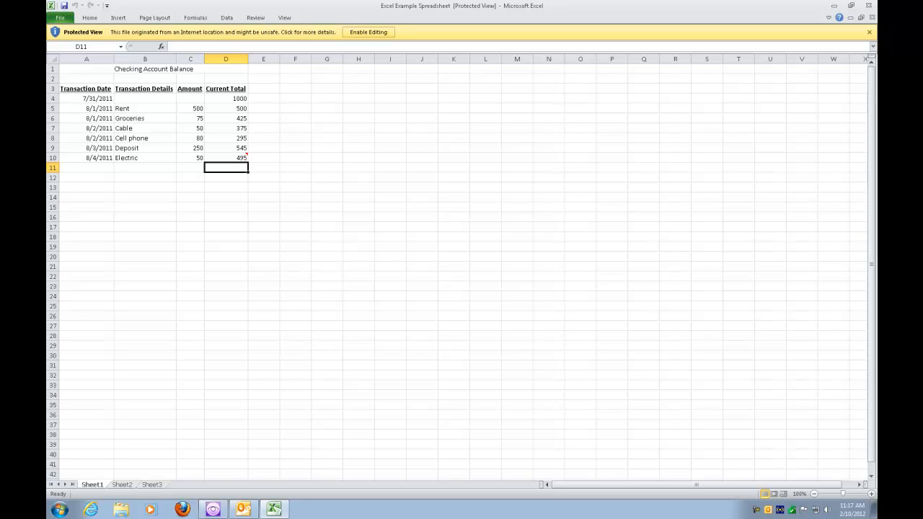
# - Focus the Protected View bar with F6 and enable editing on the checking account workbook
pyautogui.press('ctrl+shift+t')
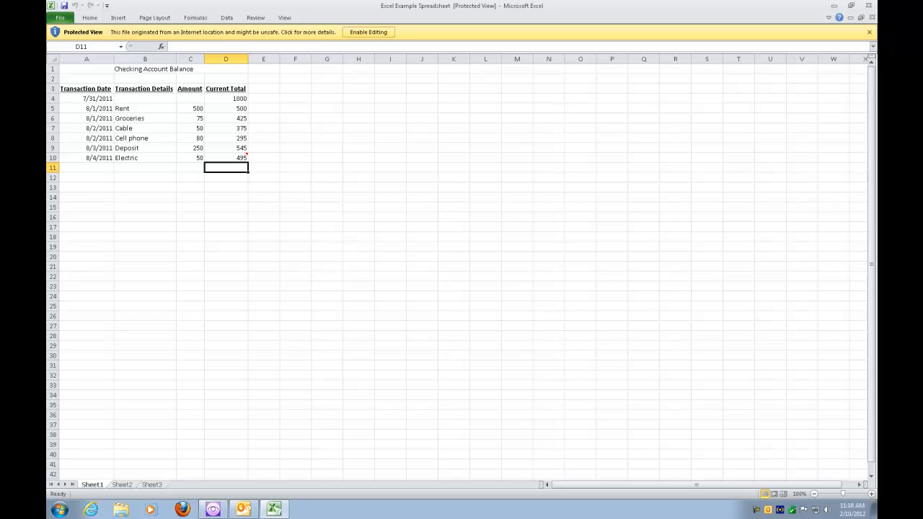
pyautogui.press('f6')
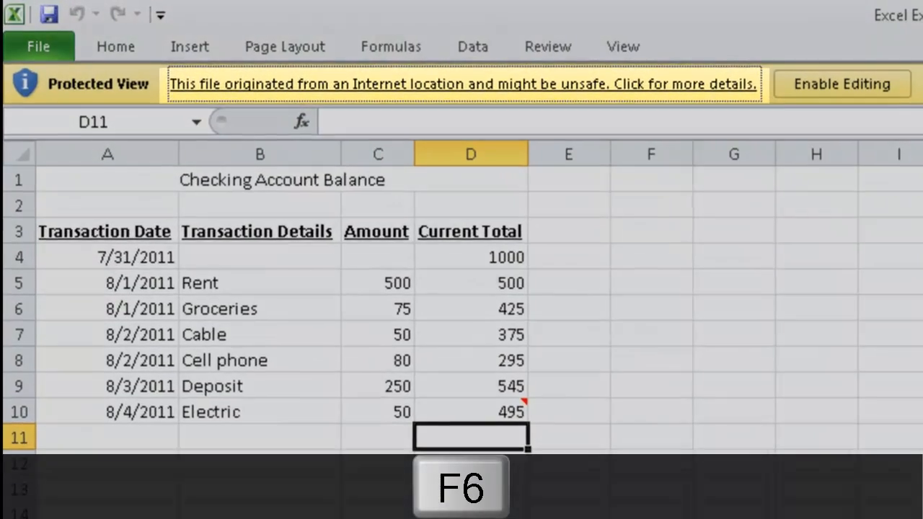
pyautogui.press('f6')
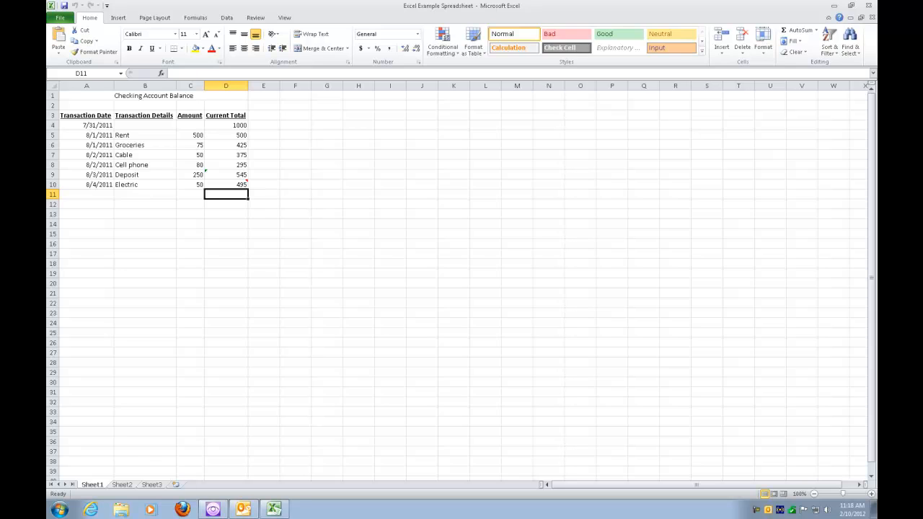
pyautogui.press('ctrl+shift+t')
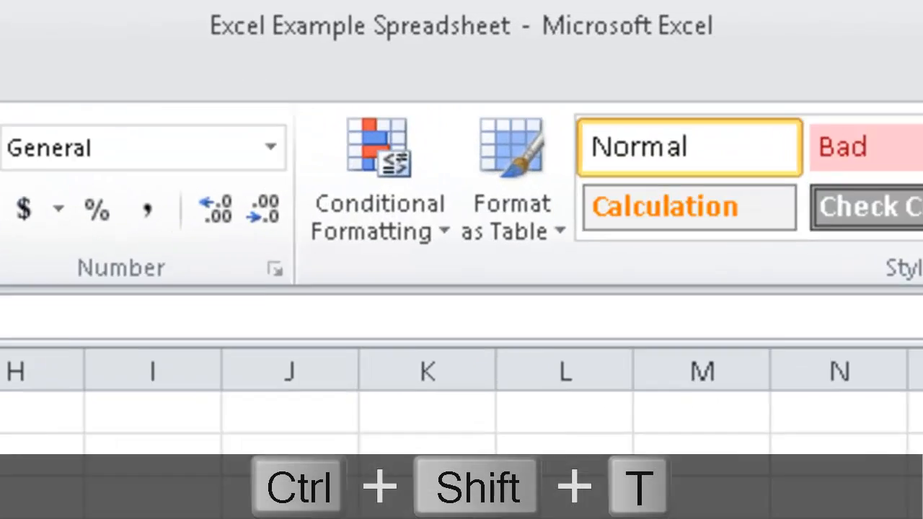
pyautogui.press('ctrl+shift+t')
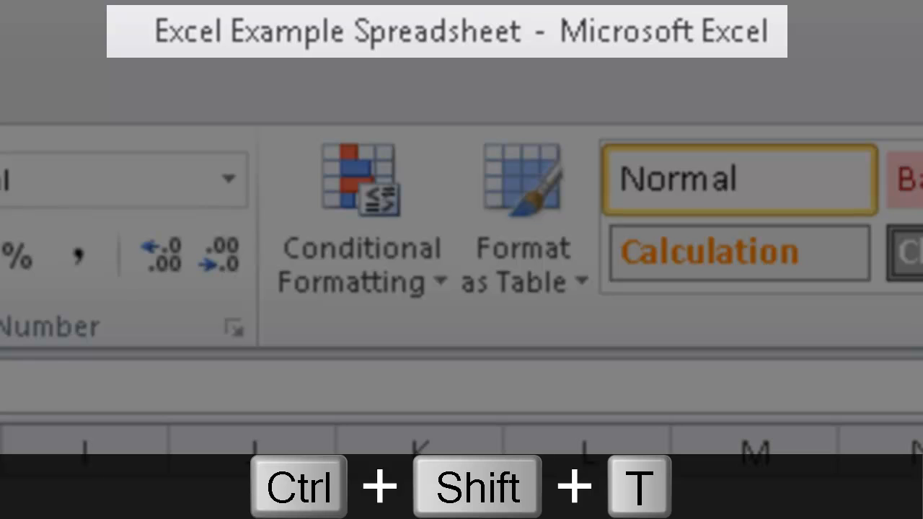